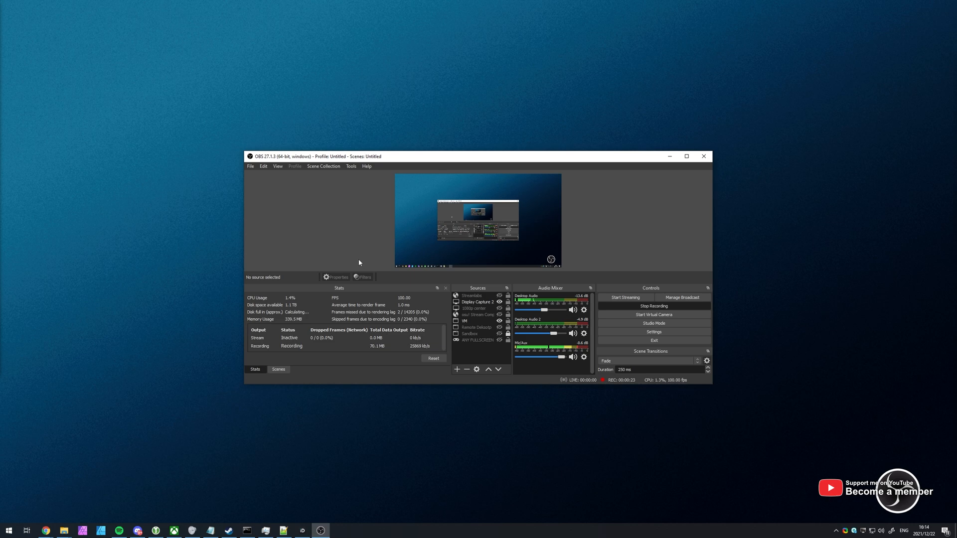
pyautogui.moveTo(614, 218)
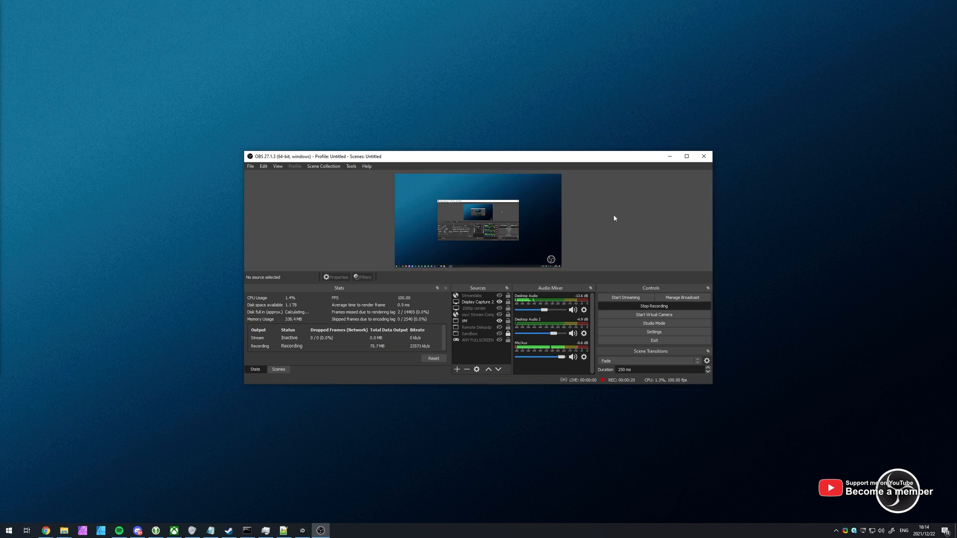
pyautogui.moveTo(599, 212)
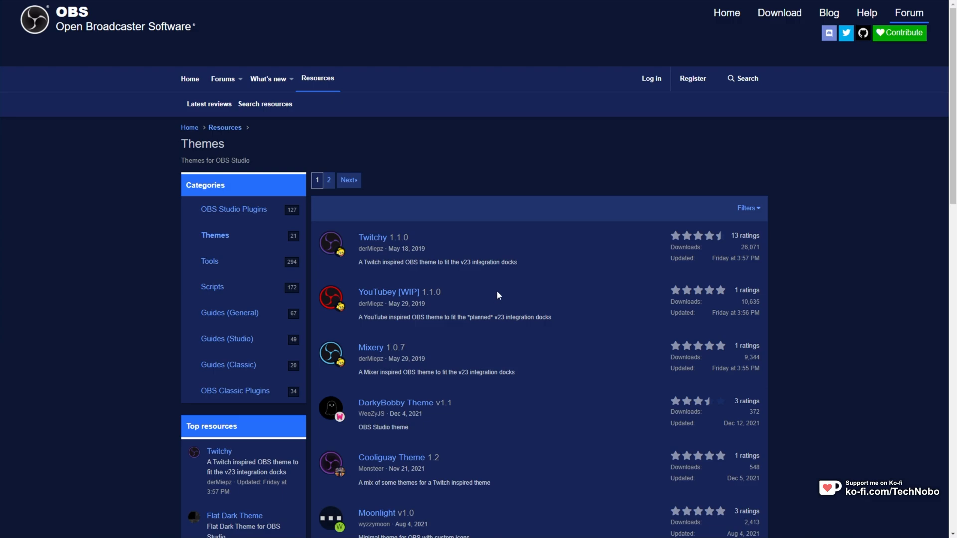
# - Reach the DarkyBobby Theme resource page and follow its Go to download link to GitHub
pyautogui.scroll(-3)
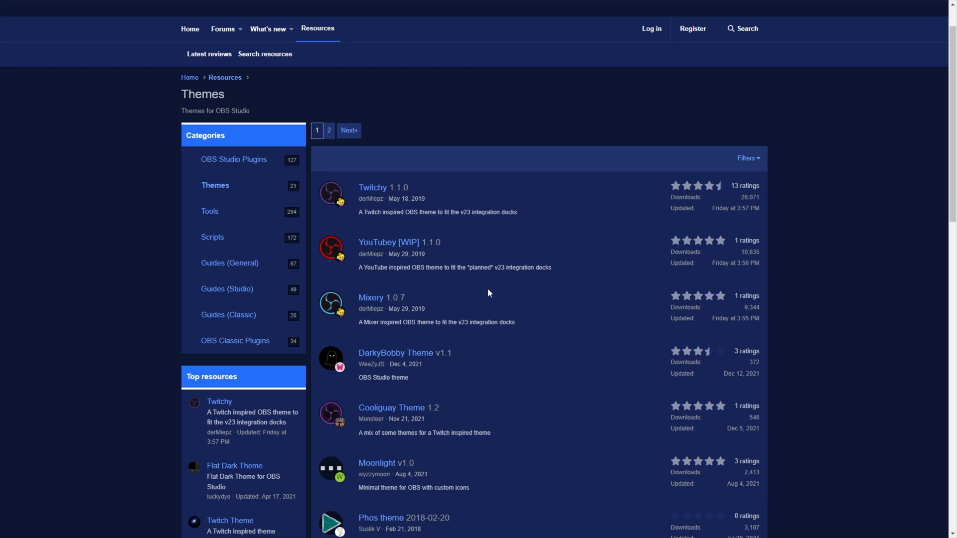
pyautogui.scroll(-3)
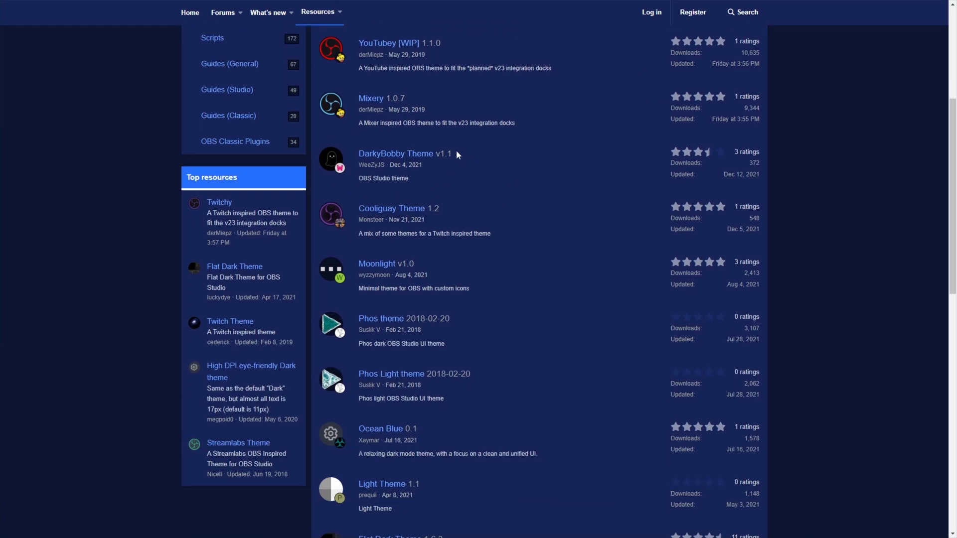
pyautogui.click(395, 153)
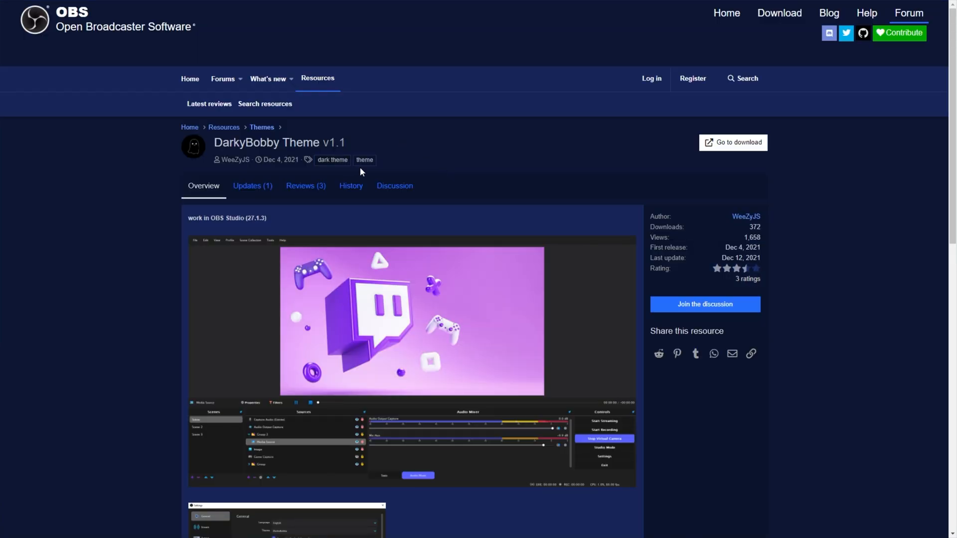
pyautogui.scroll(-3)
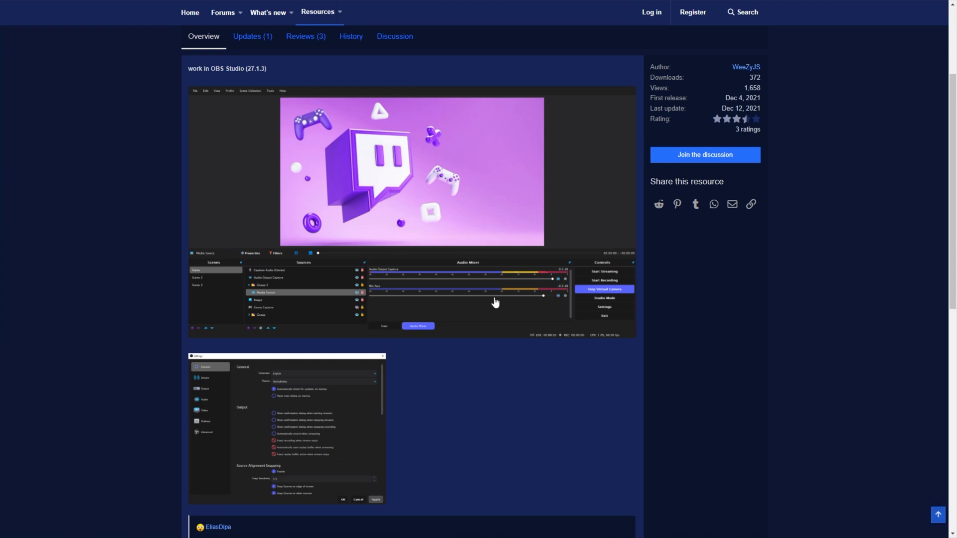
pyautogui.moveTo(584, 295)
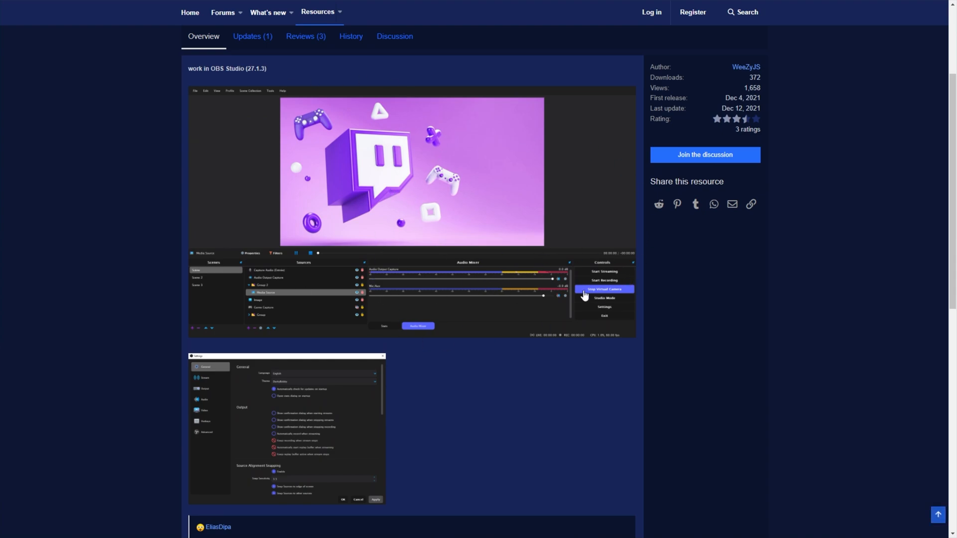
pyautogui.scroll(-3)
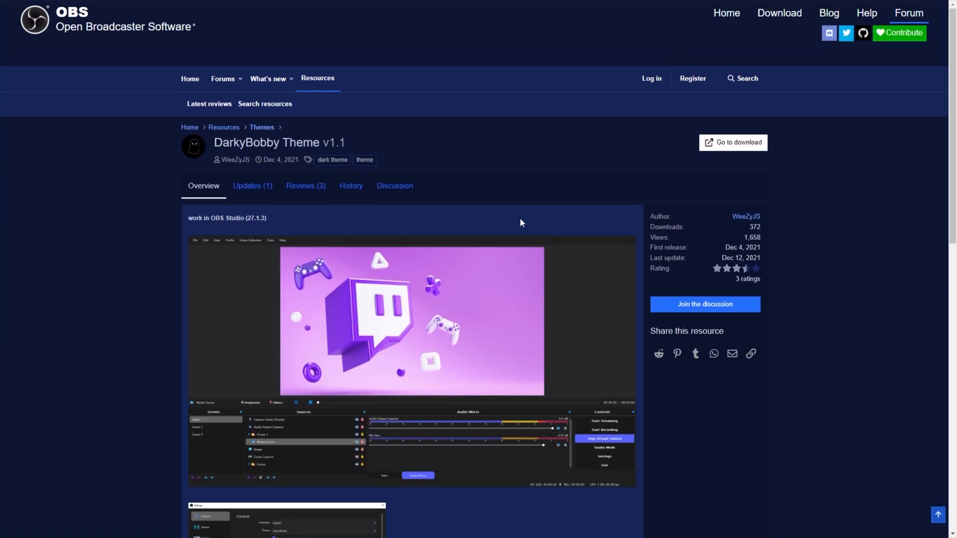
pyautogui.moveTo(732, 143)
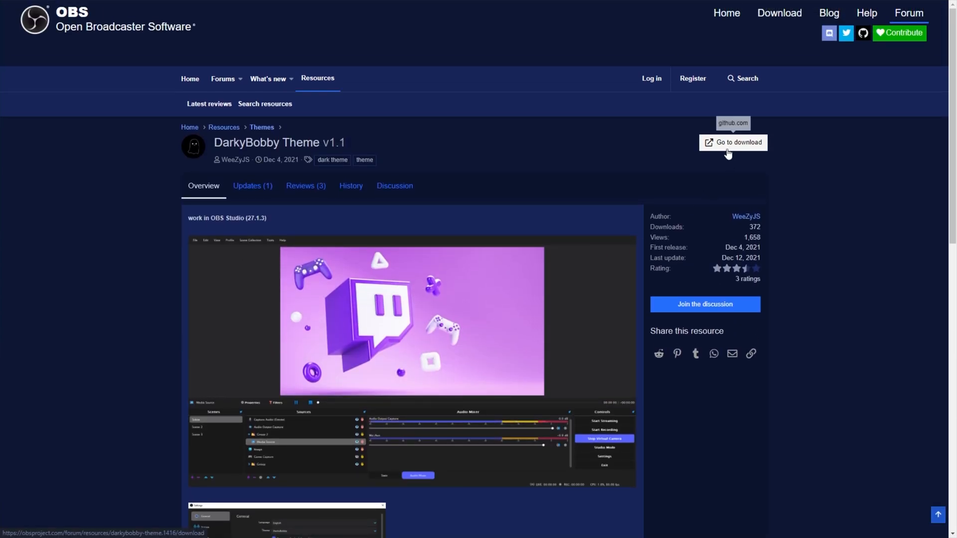
pyautogui.moveTo(727, 152)
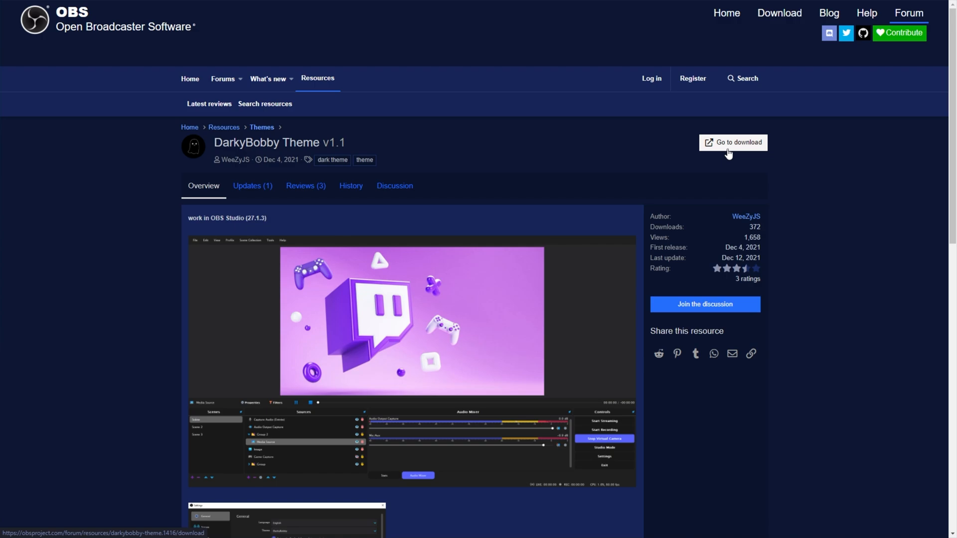
pyautogui.click(732, 142)
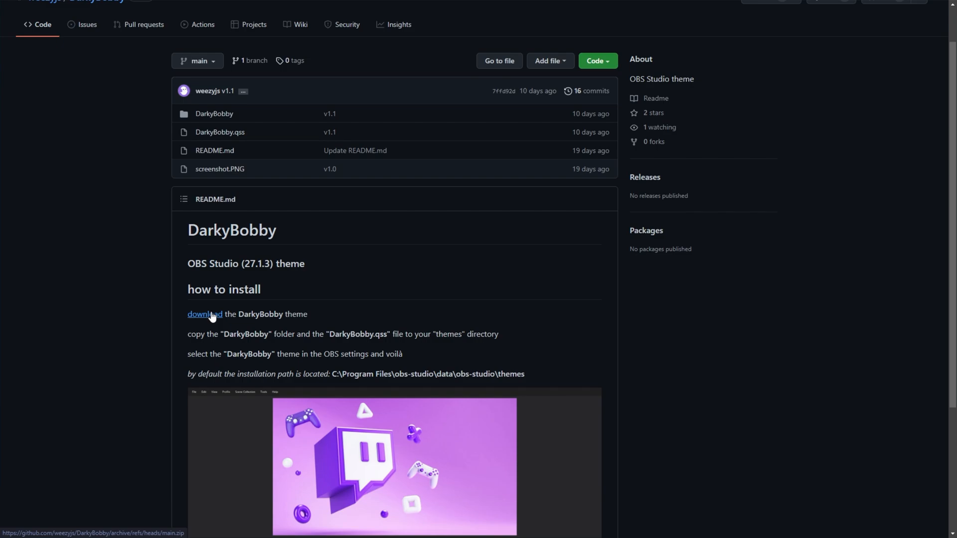
# - Download the DarkyBobby repository zip via the README's download link
pyautogui.click(205, 314)
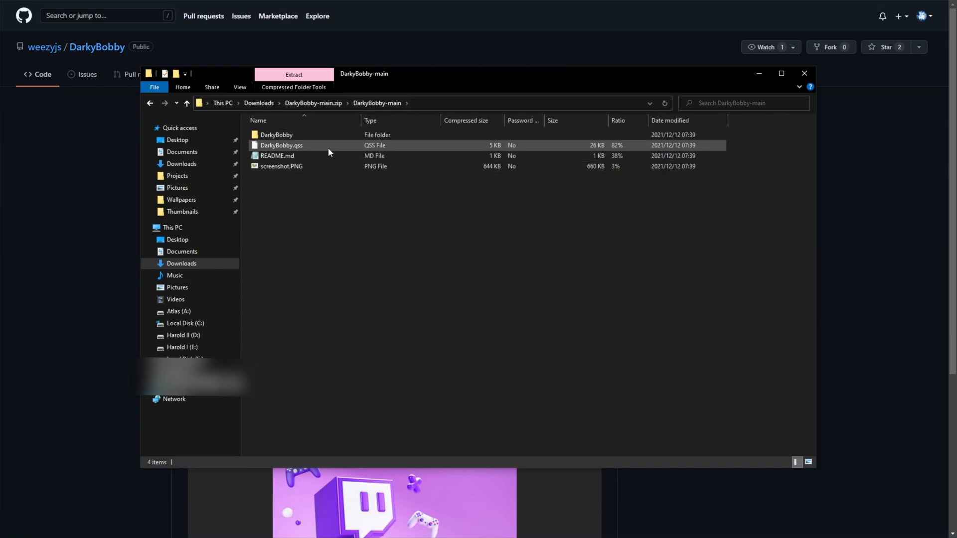
# - Select both the DarkyBobby folder and DarkyBobby.qss inside the opened zip
pyautogui.click(276, 135)
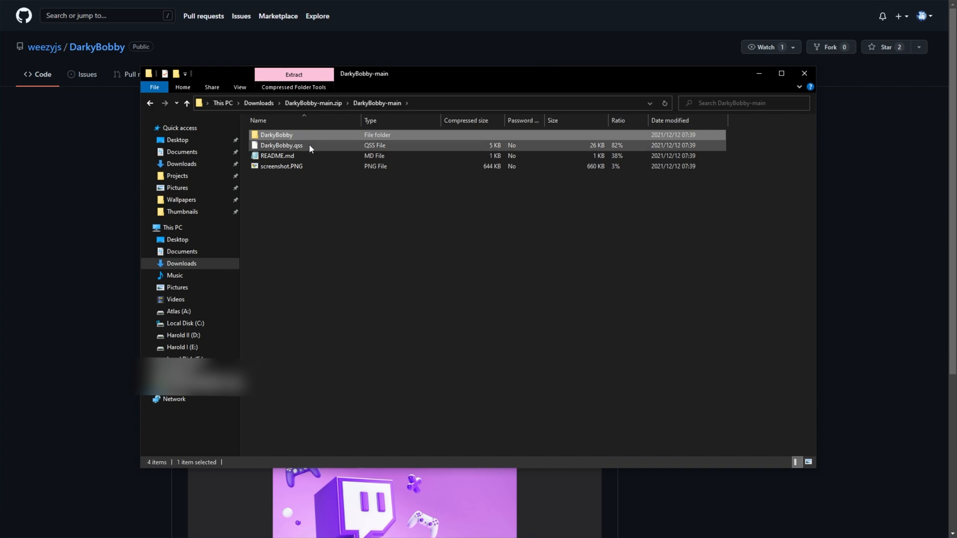
pyautogui.click(277, 134)
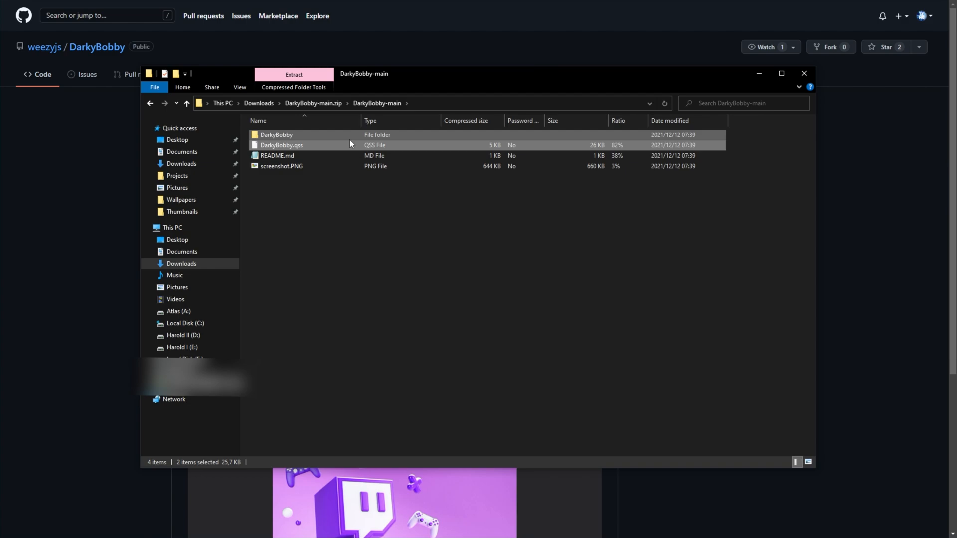
pyautogui.moveTo(356, 150)
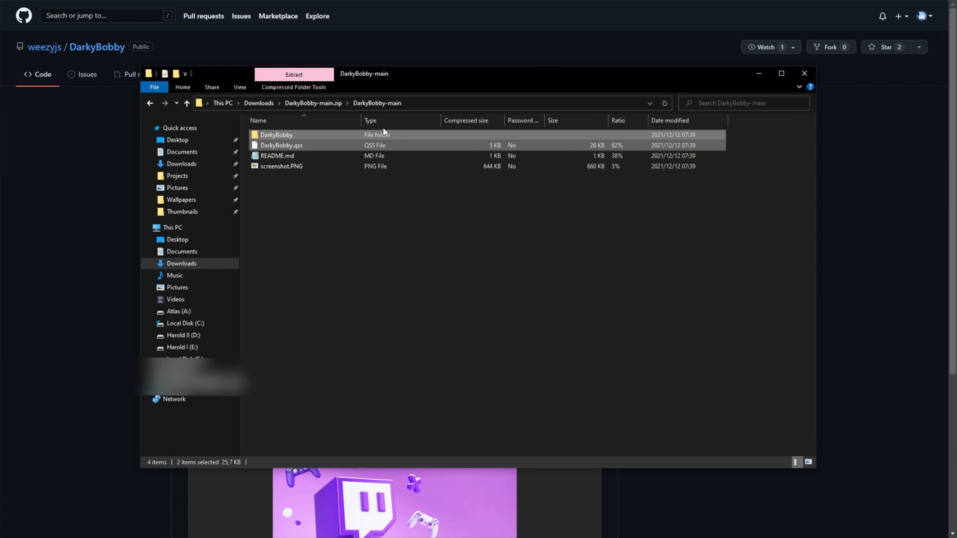
pyautogui.moveTo(518, 265)
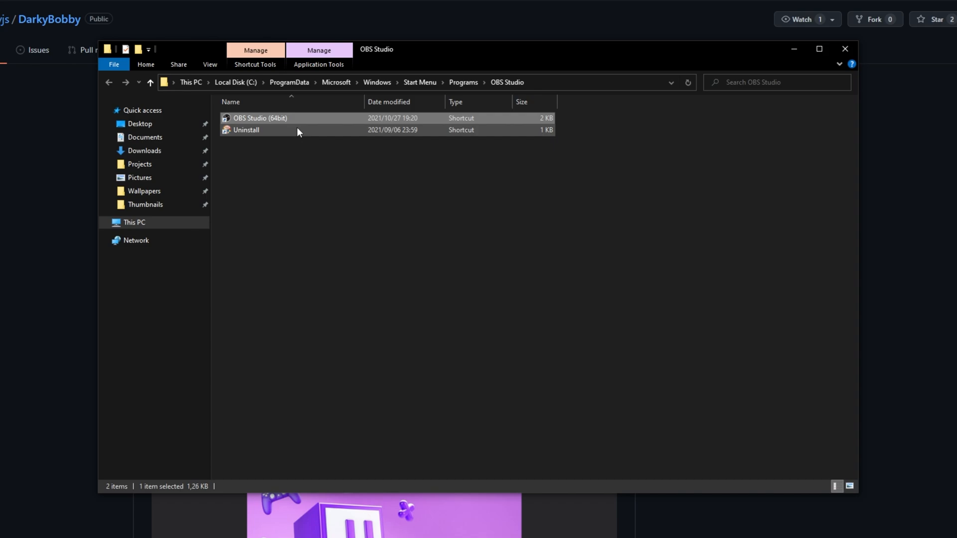
# - From the OBS shortcut's file location, navigate up to obs-studio and into data > obs-studio > themes
pyautogui.rightClick(259, 118)
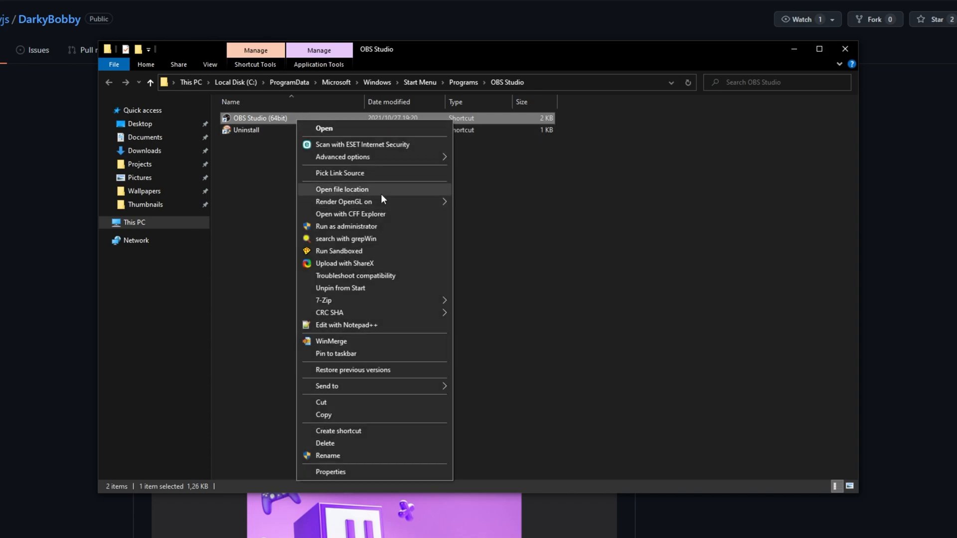
pyautogui.click(342, 190)
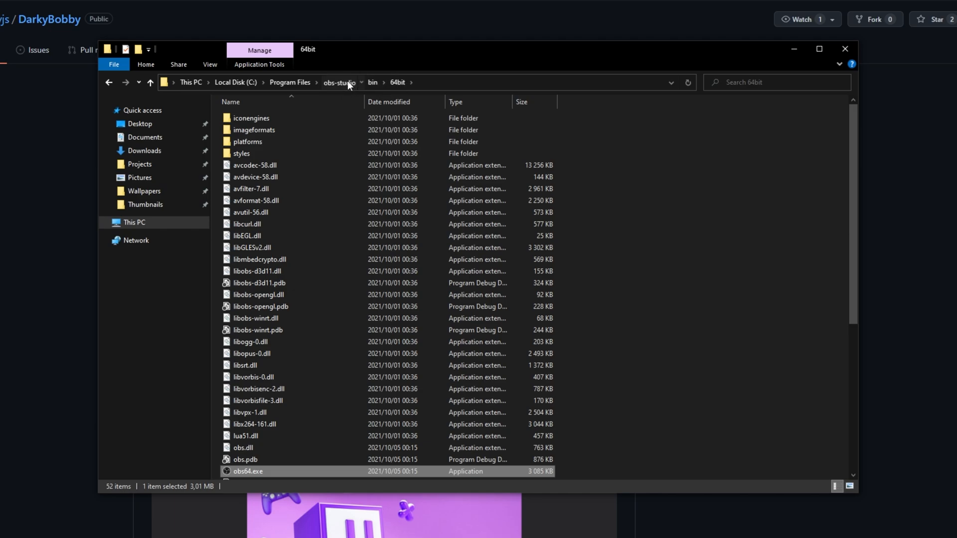
pyautogui.click(339, 83)
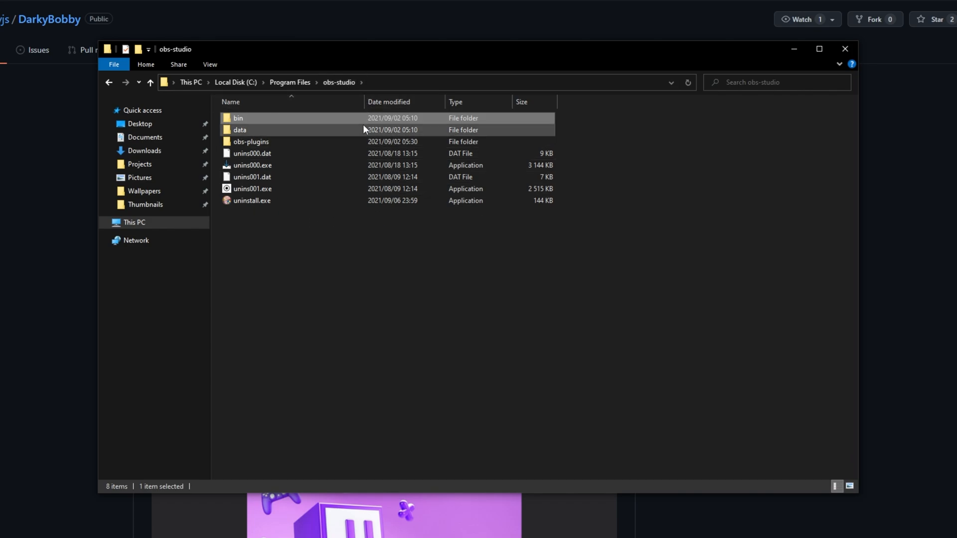
pyautogui.doubleClick(239, 130)
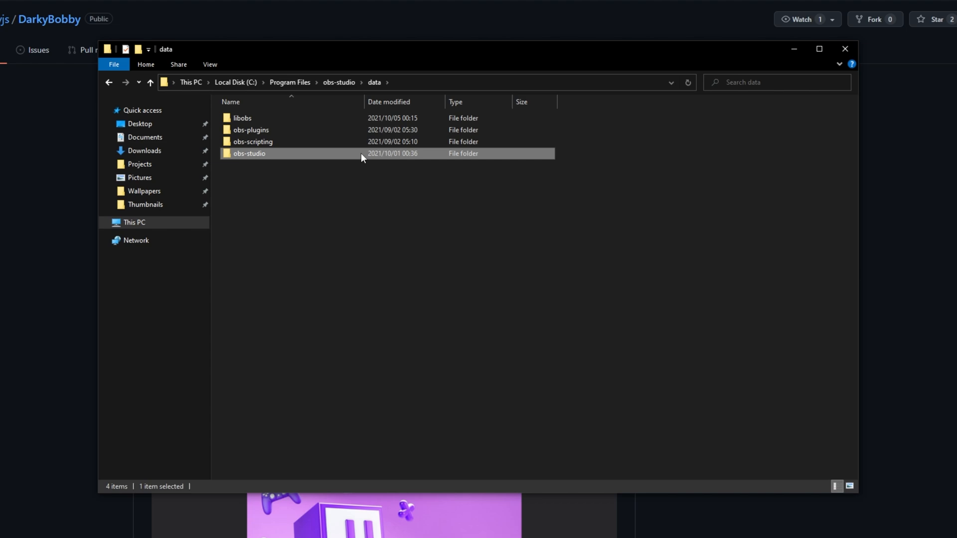
pyautogui.doubleClick(249, 153)
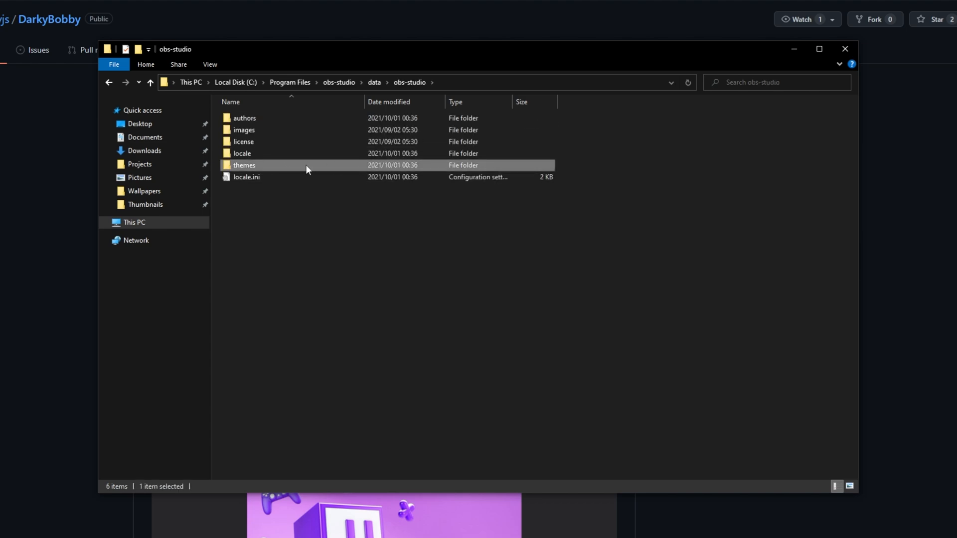
pyautogui.doubleClick(243, 165)
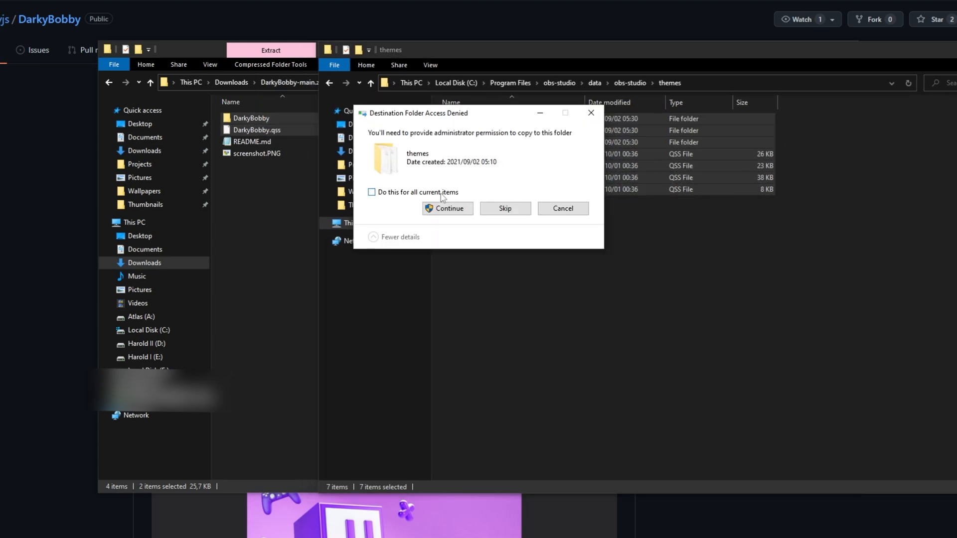
# - Grant administrator permission so the DarkyBobby items copy into the themes folder
pyautogui.click(447, 209)
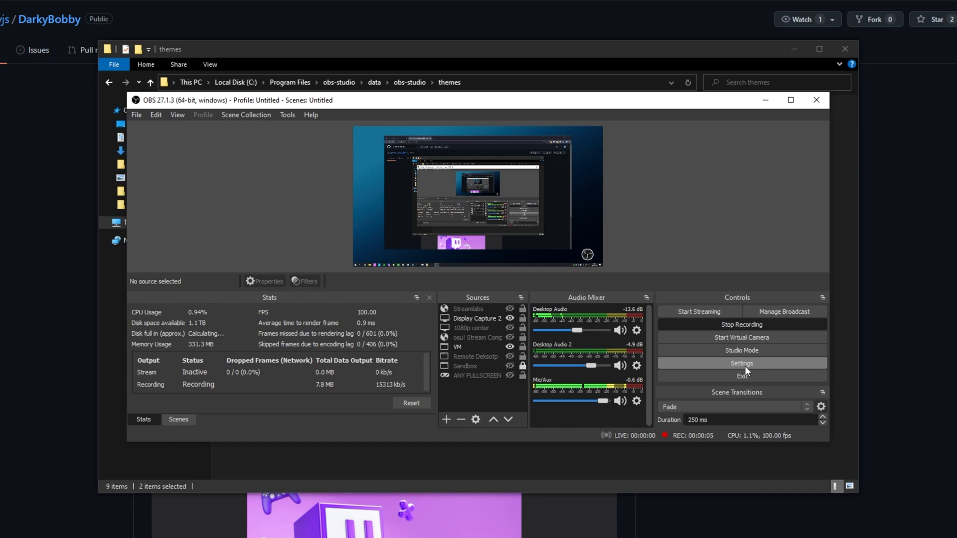
# - Choose DarkyBobby as the theme in Settings > General and confirm with OK
pyautogui.click(741, 363)
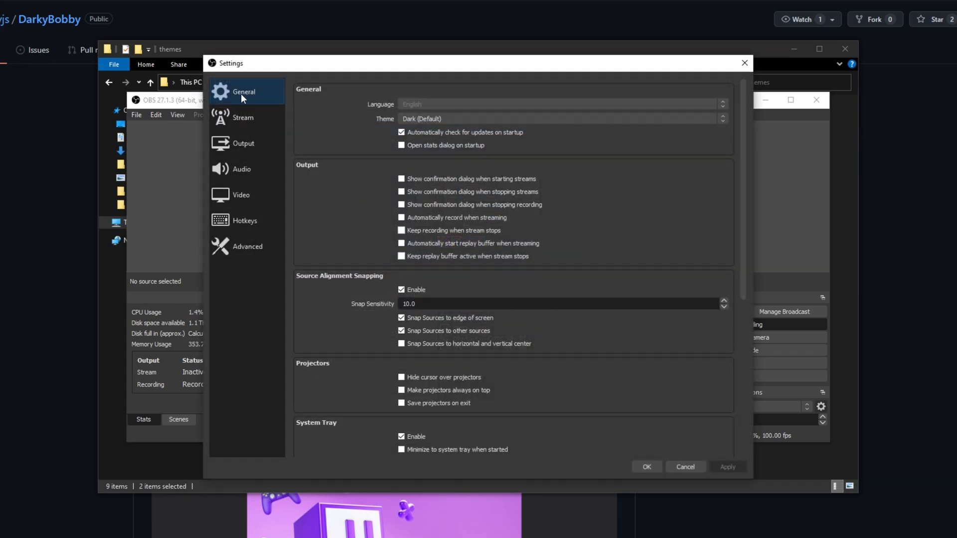
pyautogui.moveTo(458, 126)
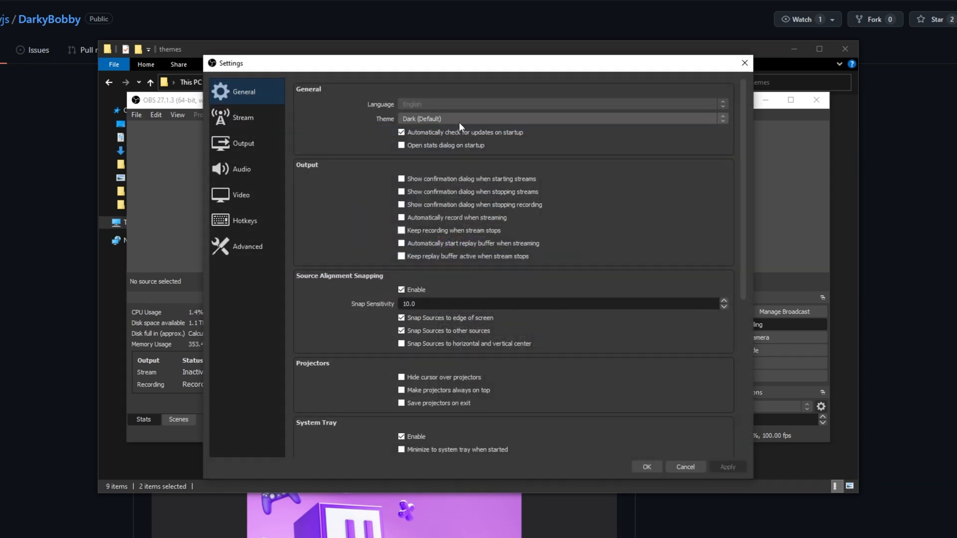
pyautogui.click(557, 119)
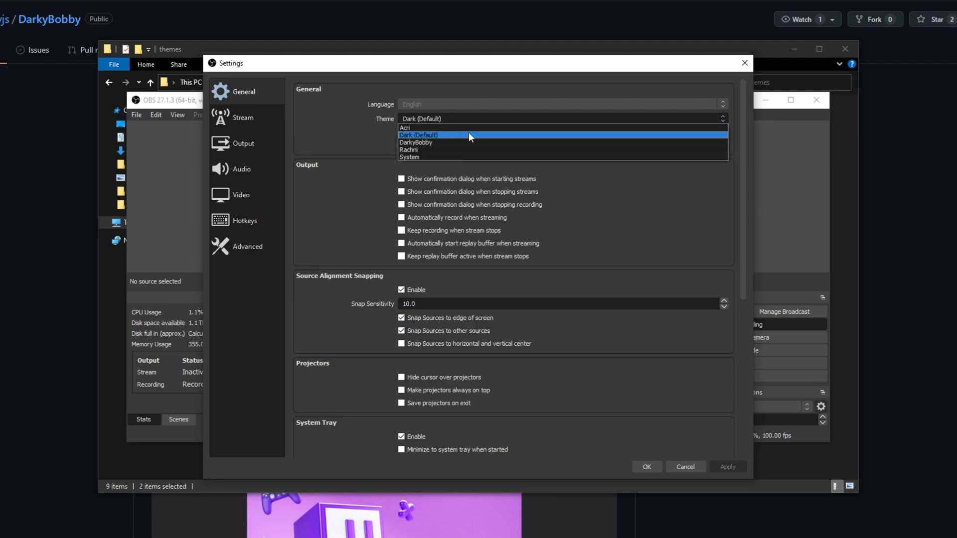
pyautogui.moveTo(458, 157)
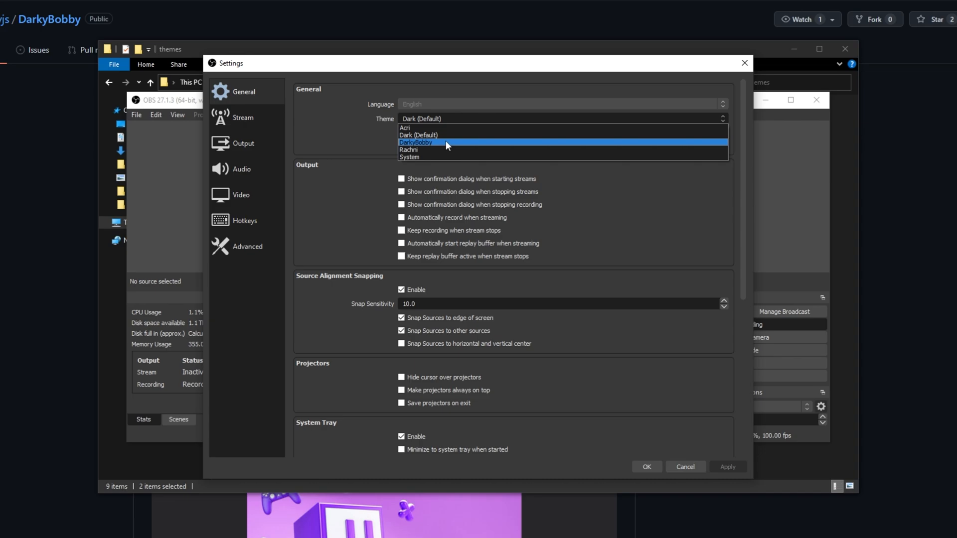
pyautogui.click(416, 143)
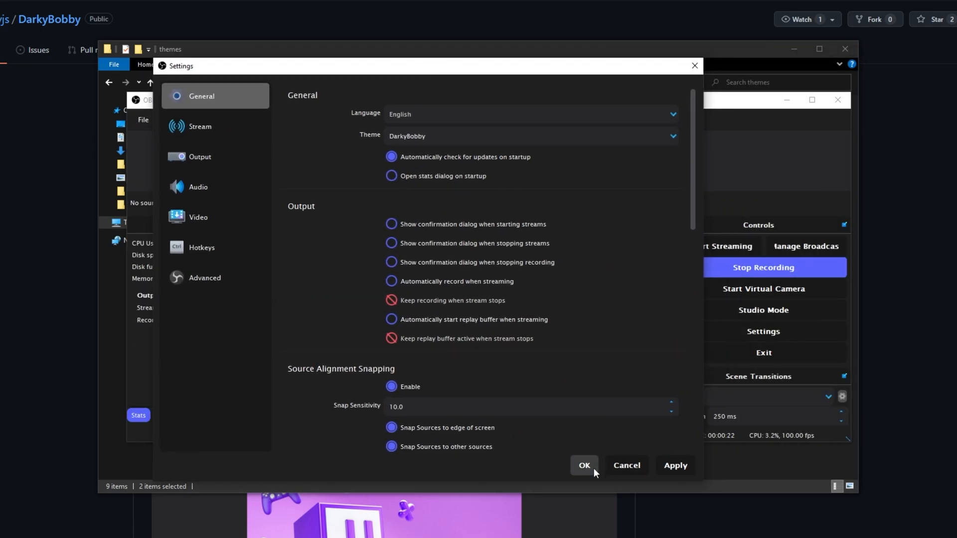
pyautogui.click(583, 465)
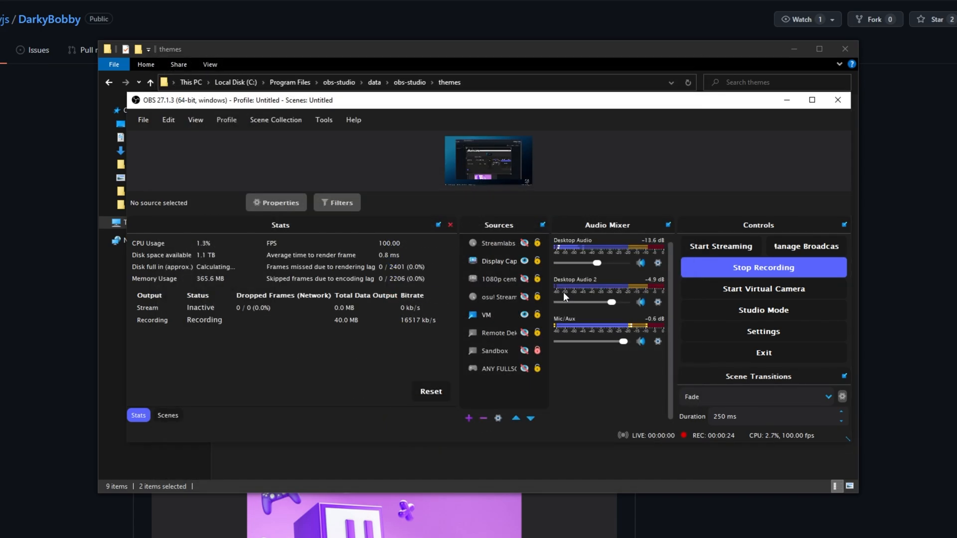
pyautogui.moveTo(548, 164)
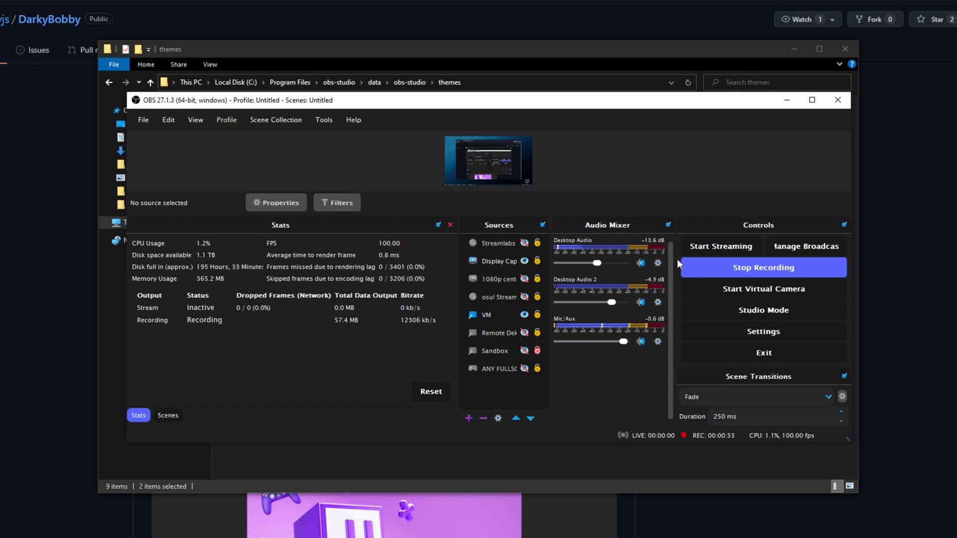
pyautogui.moveTo(492, 131)
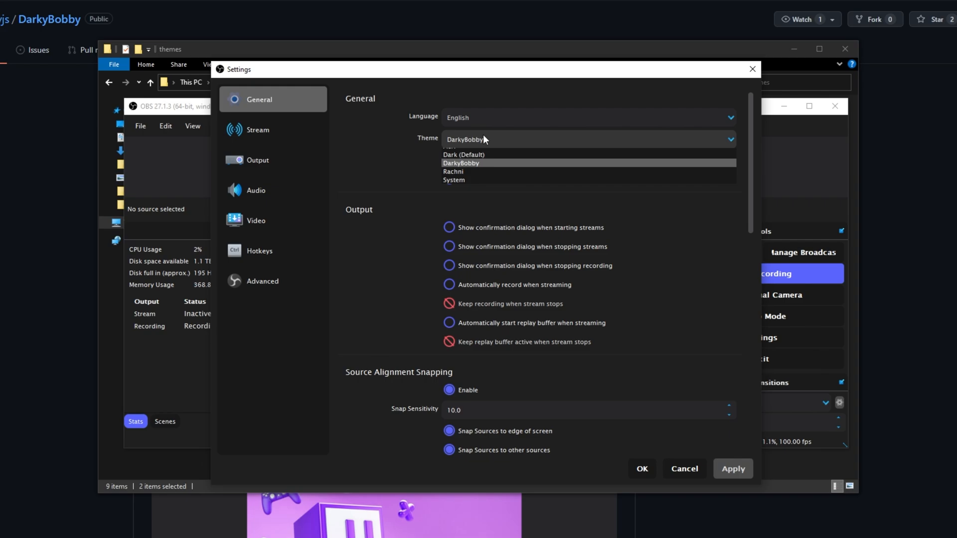
# - Switch the theme to Rachni in the General settings to compare its look
pyautogui.click(453, 171)
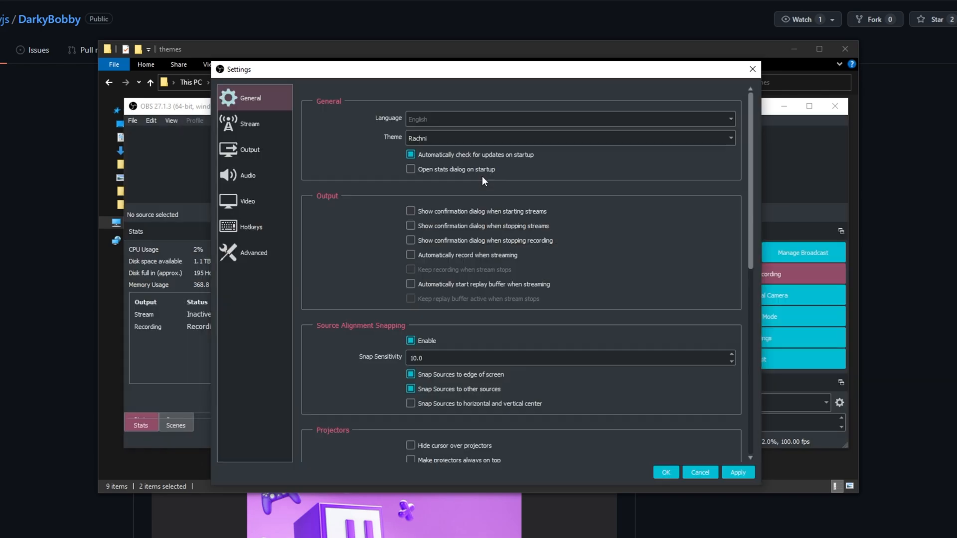